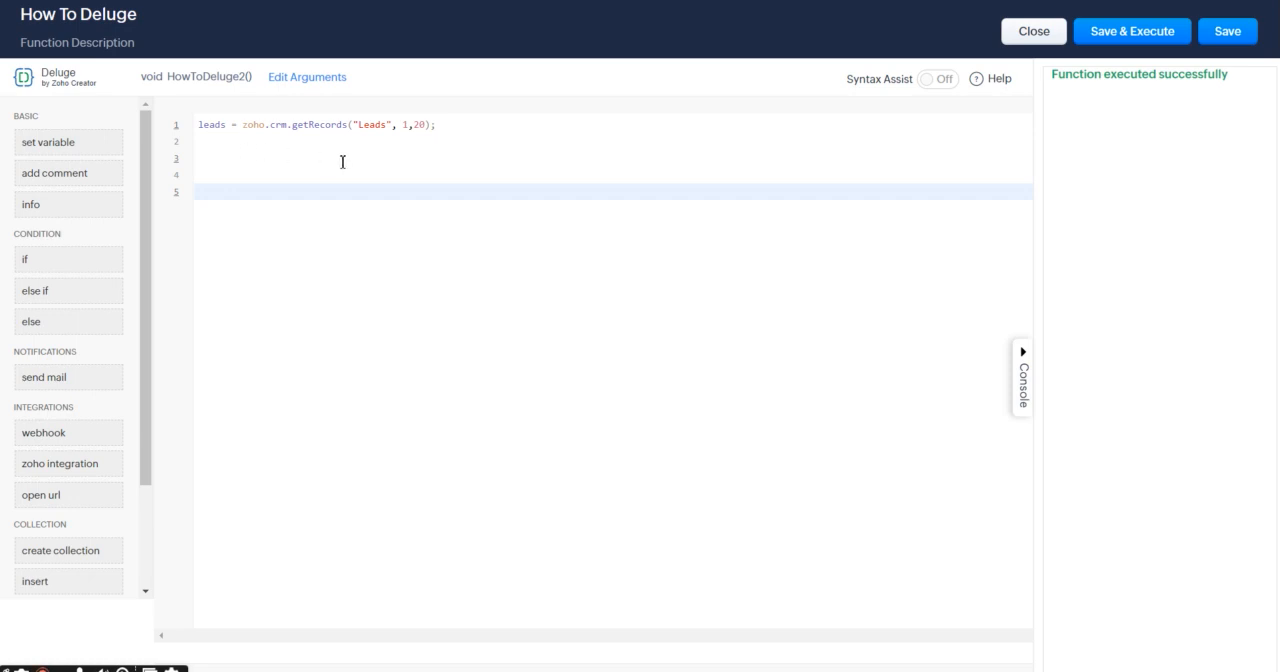
mouse_move(361, 163)
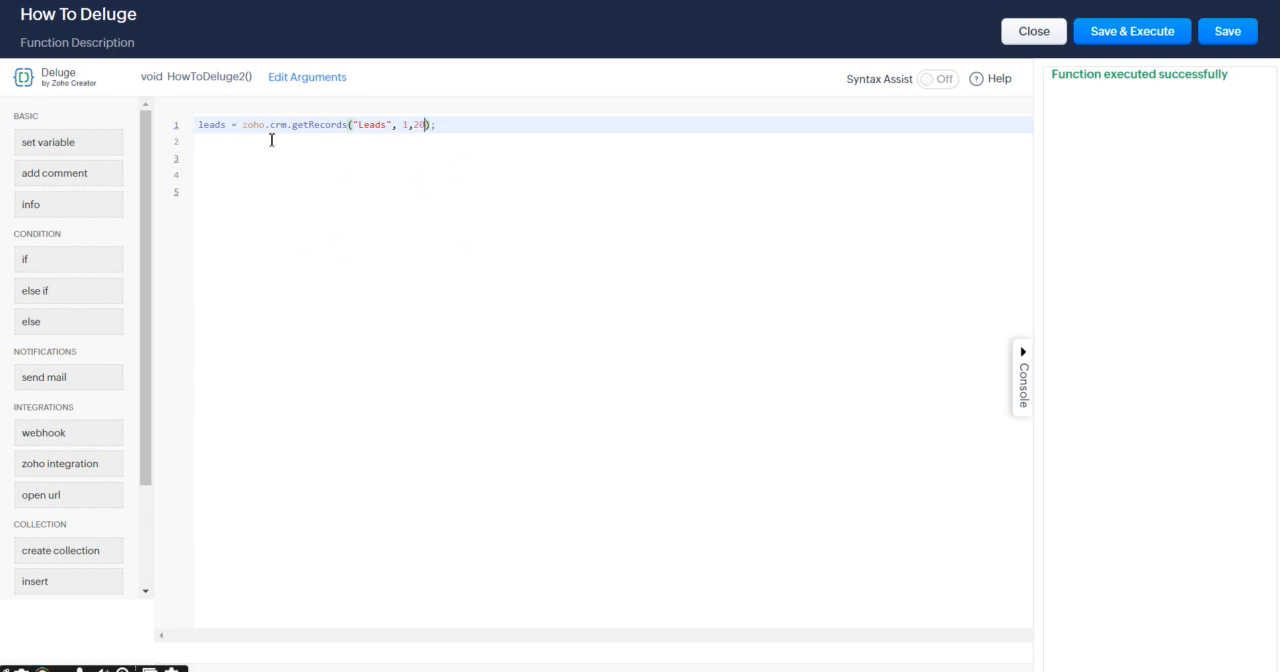
mouse_move(561, 275)
type(",")
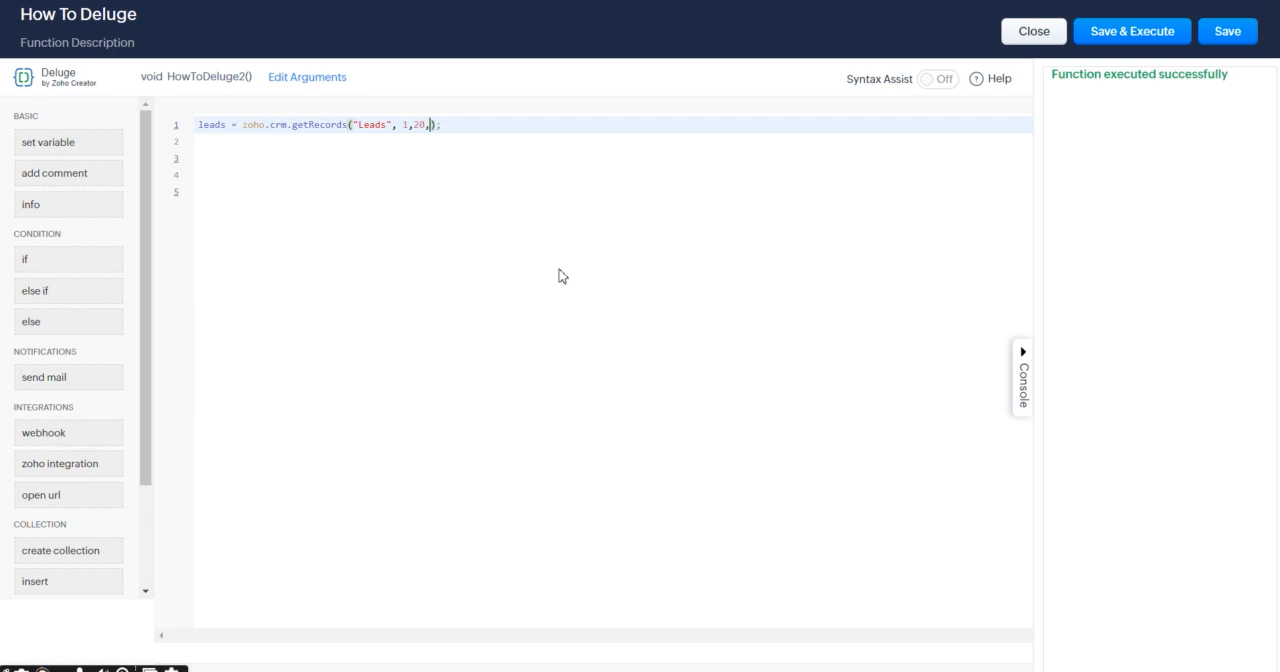
Pass {"sort_by": "Last_Name"} as the fourth getRecords argument and begin 'for' on line 3.
type("{\"sort_by\": \"")
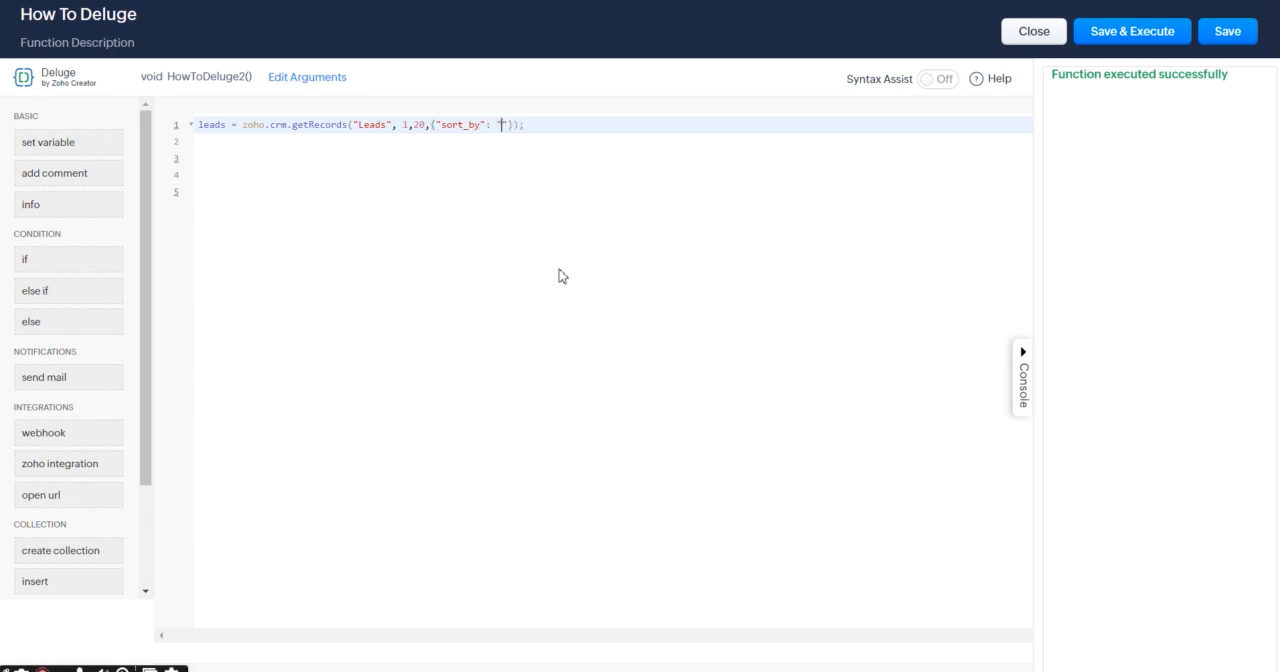
type("Last")
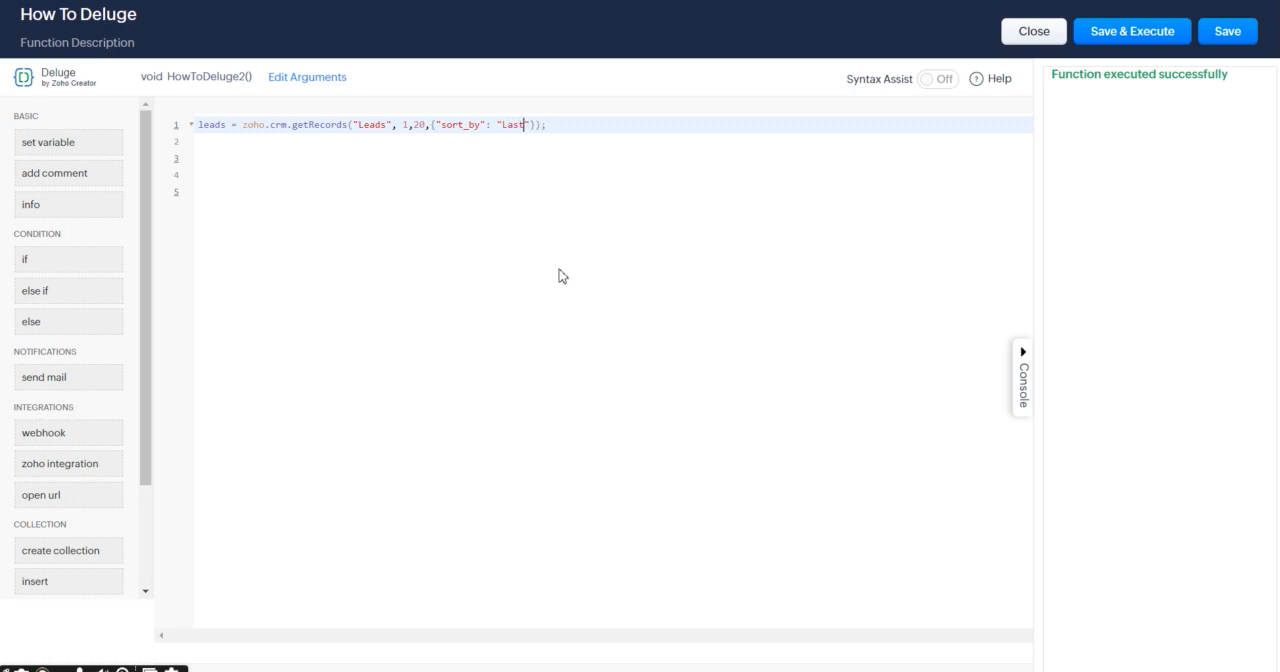
type("_Name")
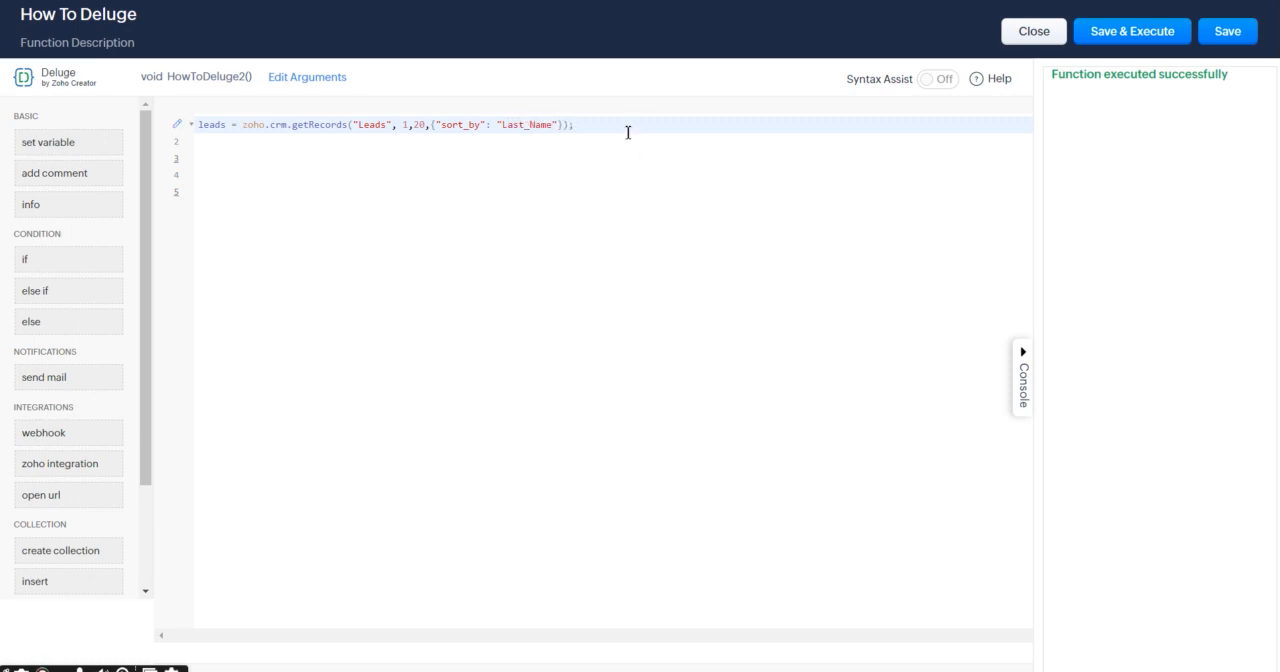
type("for")
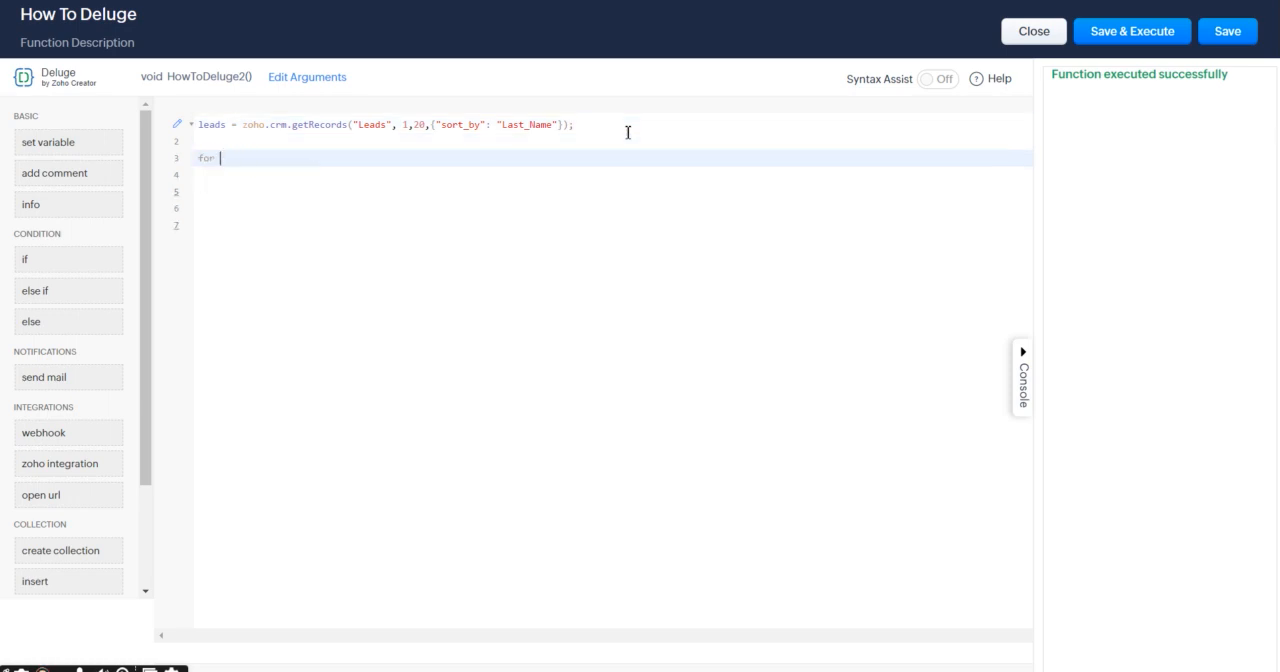
Write 'for each lead in leads {' with info(lead.get("Last_Name")) in the loop body.
type("each lead in")
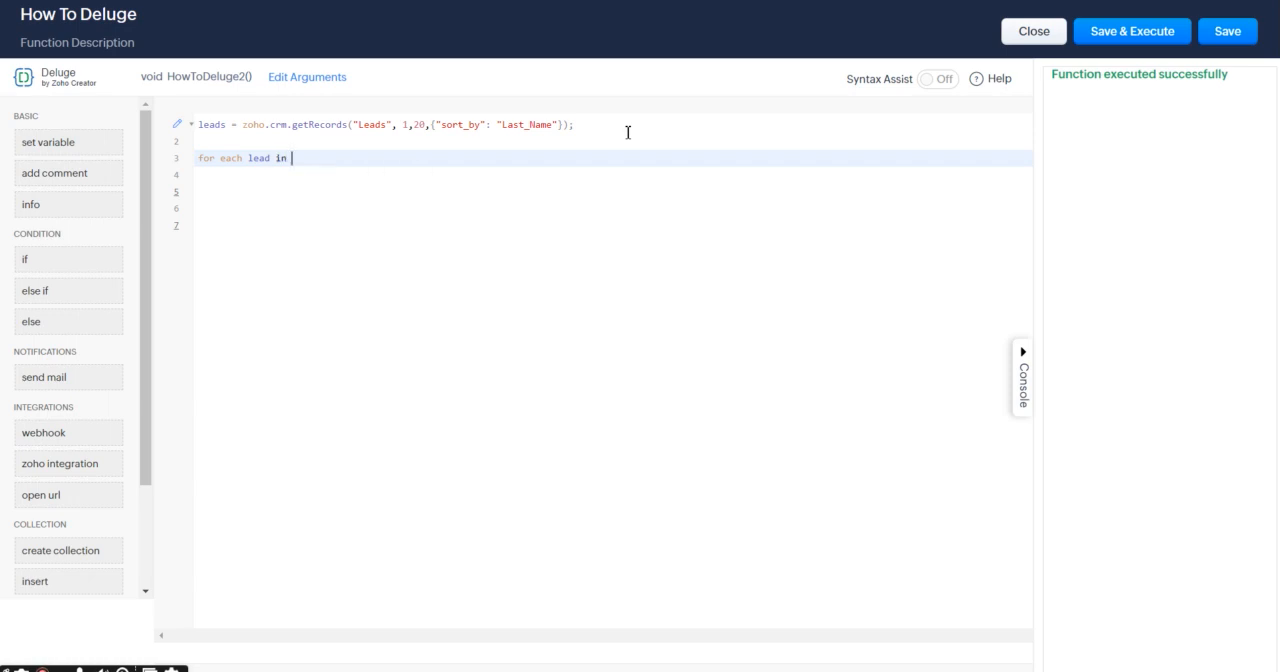
type("leads {")
left_click(613, 174)
type("info(lead.get(\"Last_Name\"));")
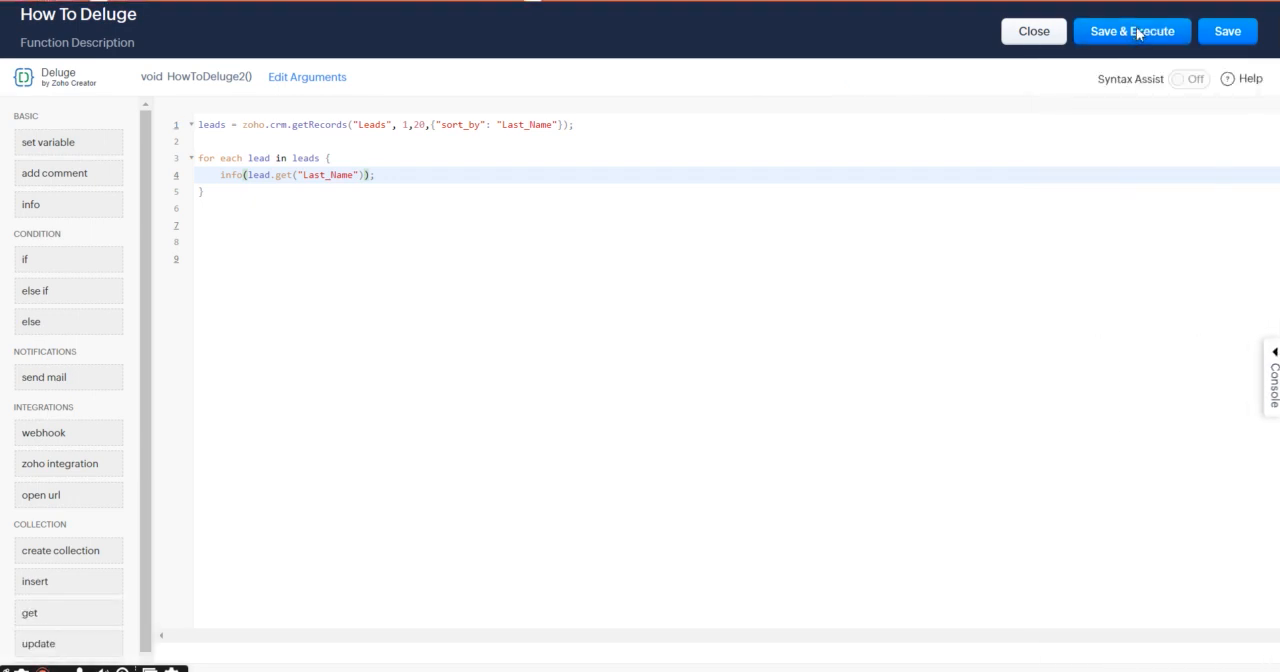
Save & Execute the function to show the leads' last names in the console.
left_click(1131, 31)
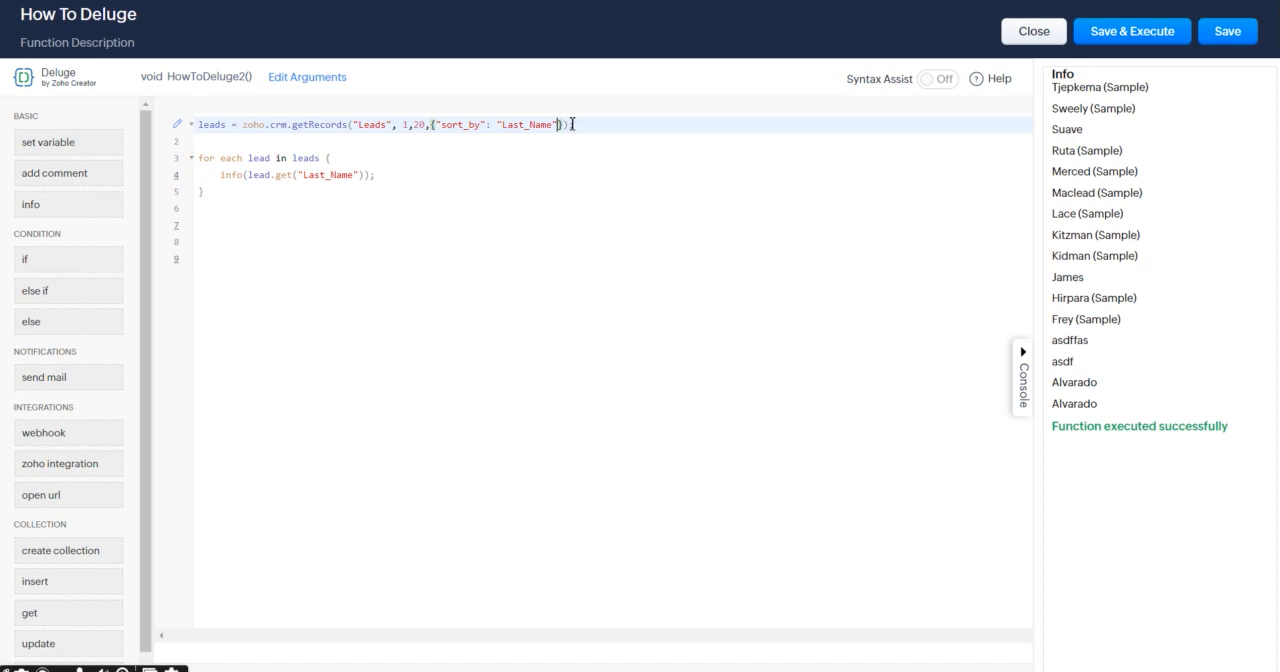
Add "sort_order": "asc" to the getRecords map argument on line 1.
type("\", \"sort_order\" :")
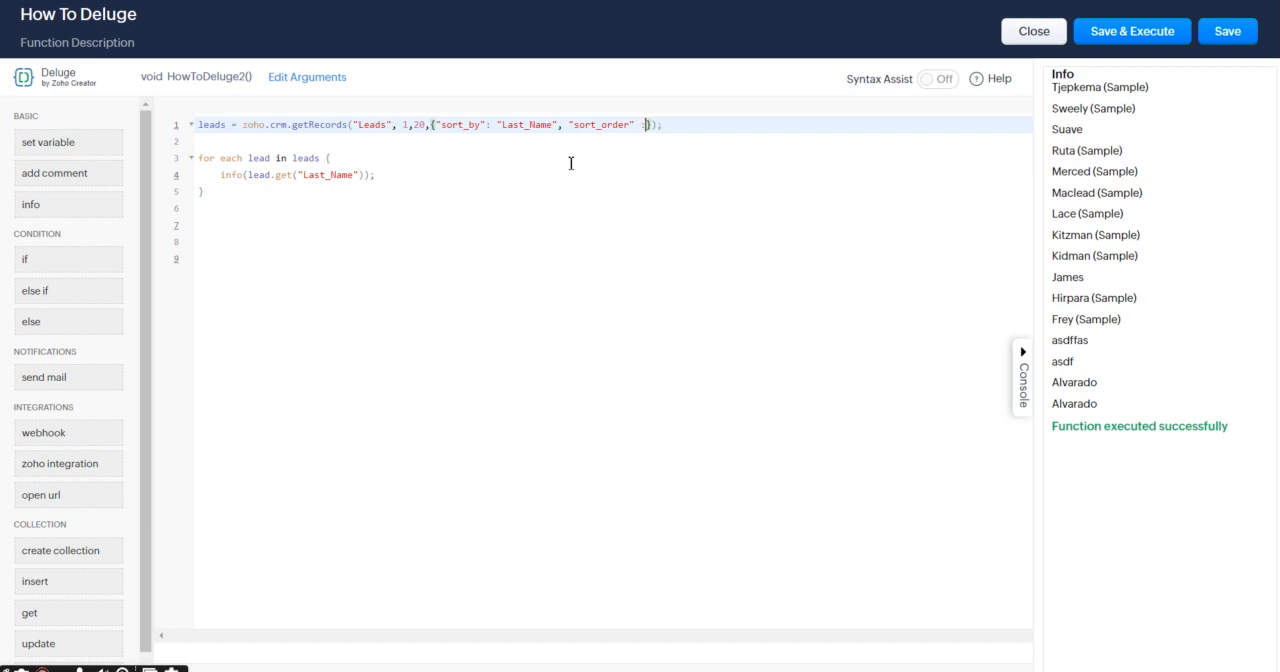
type("\"asc\"")
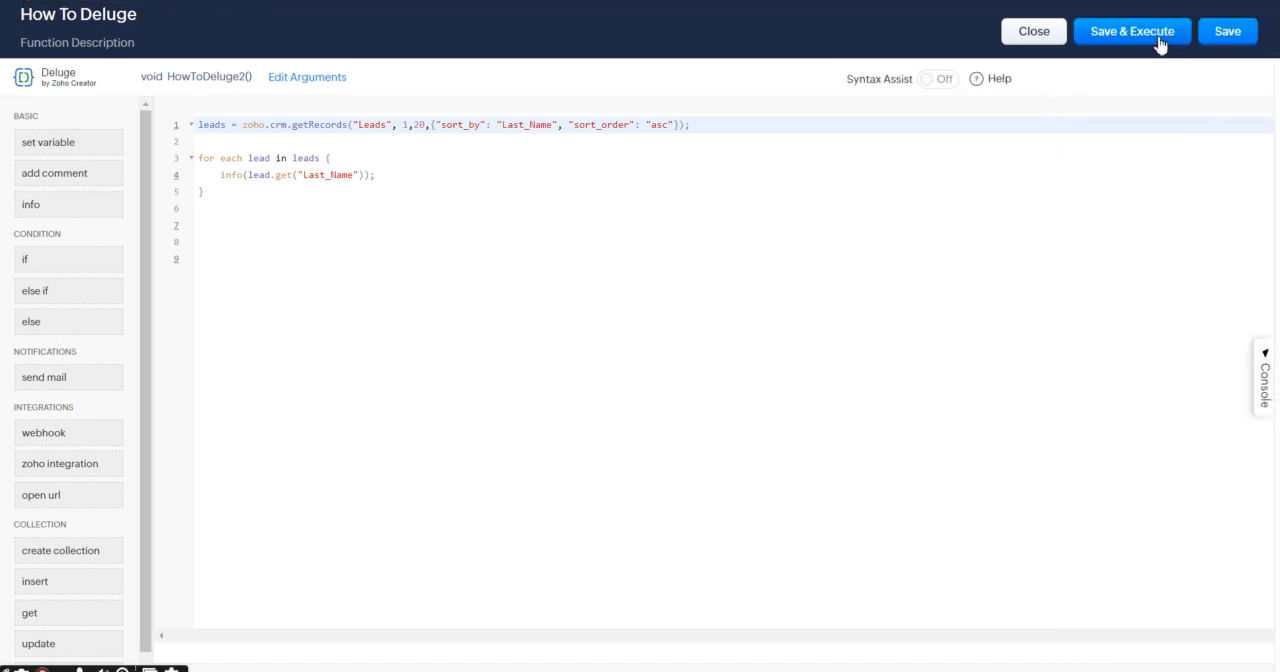
Save & Execute again, listing last names ascending from Alvarado to Tjepkema.
left_click(1131, 31)
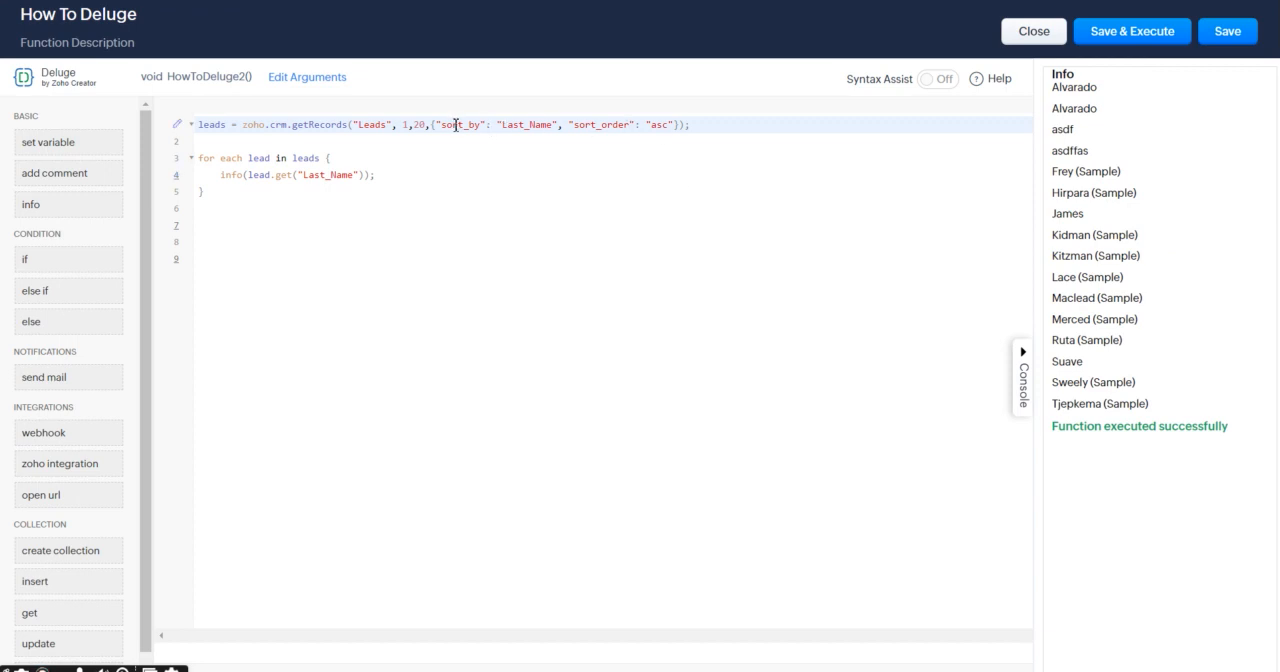
mouse_move(513, 351)
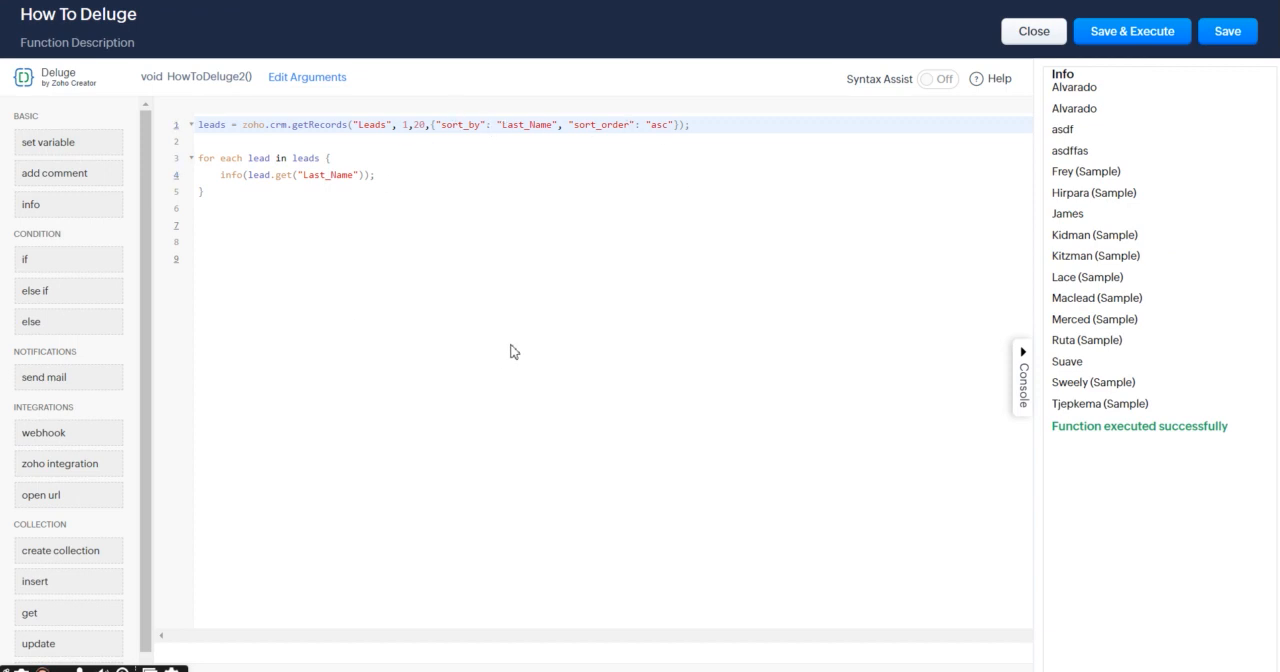